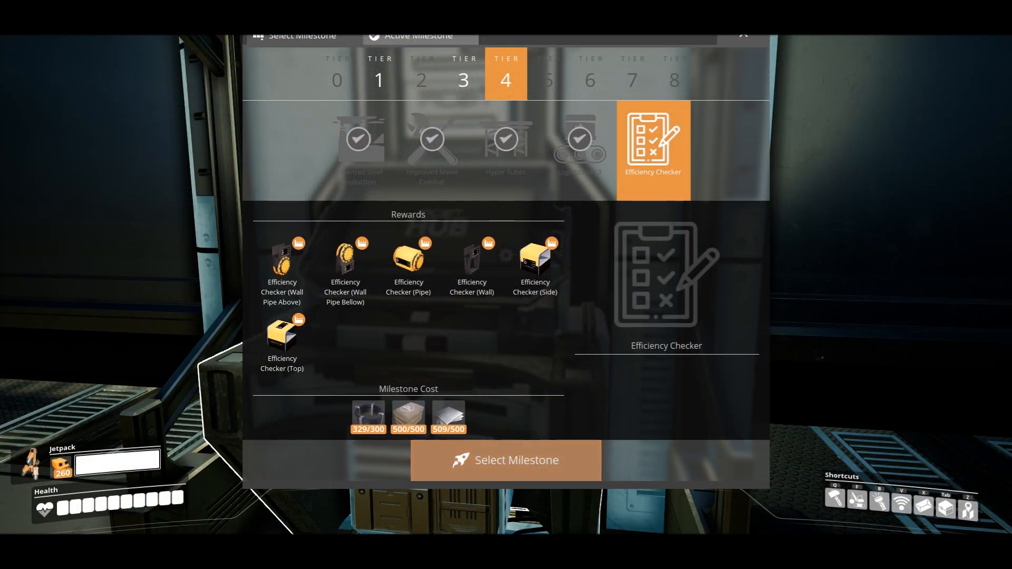
pyautogui.moveTo(606, 275)
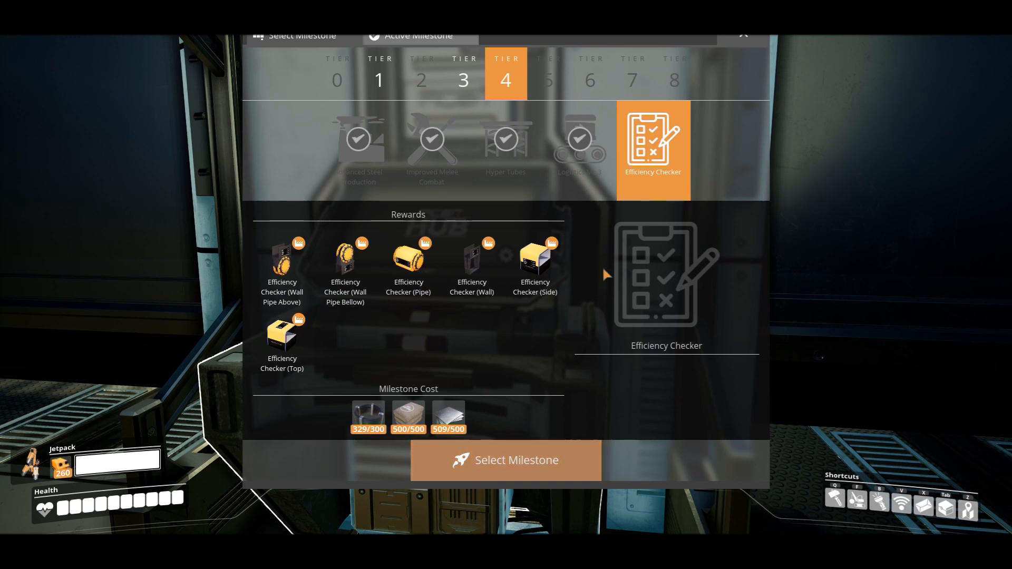
# Select the Tier 4 Efficiency Checker milestone at the HUB, with all 1300 parts delivered
pyautogui.click(505, 461)
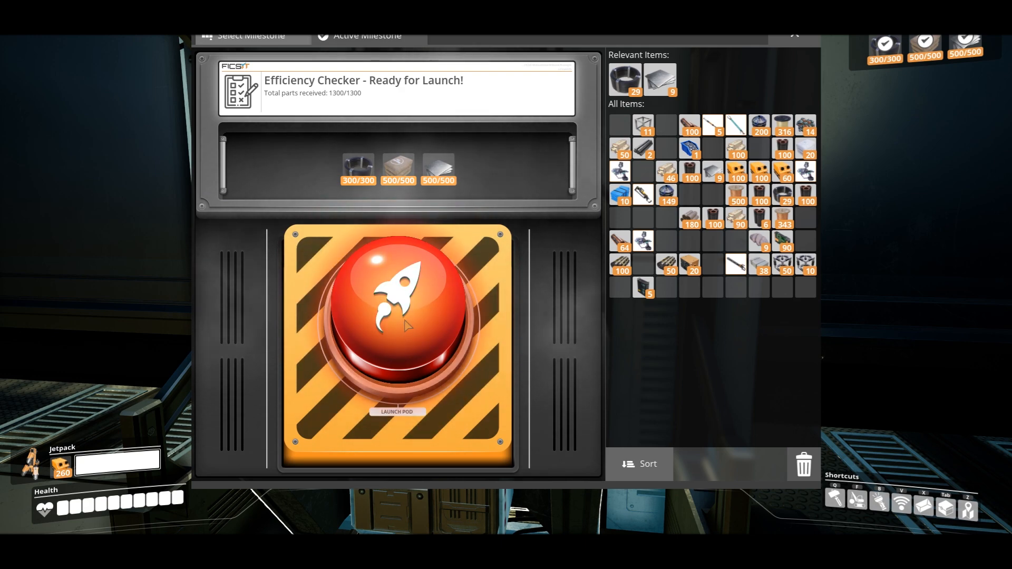
# Launch the pod to unlock Efficiency Checker, then fit an Efficiency Checker (Pipe) on a pipeline
pyautogui.click(398, 317)
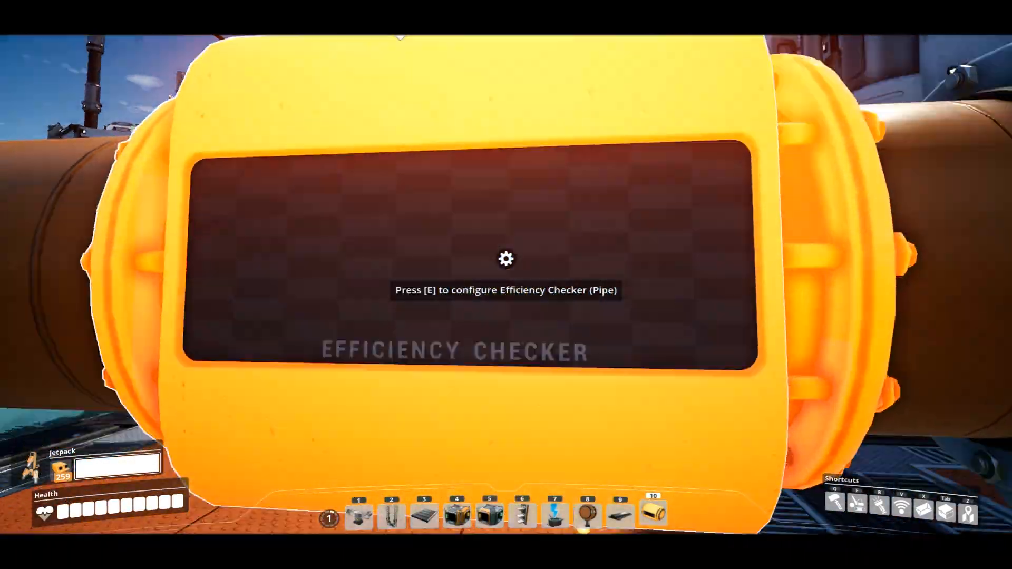
# Read the fuel-pipe checker: 200 input, 300 throughput, 210 m³/min required output
pyautogui.press('e')
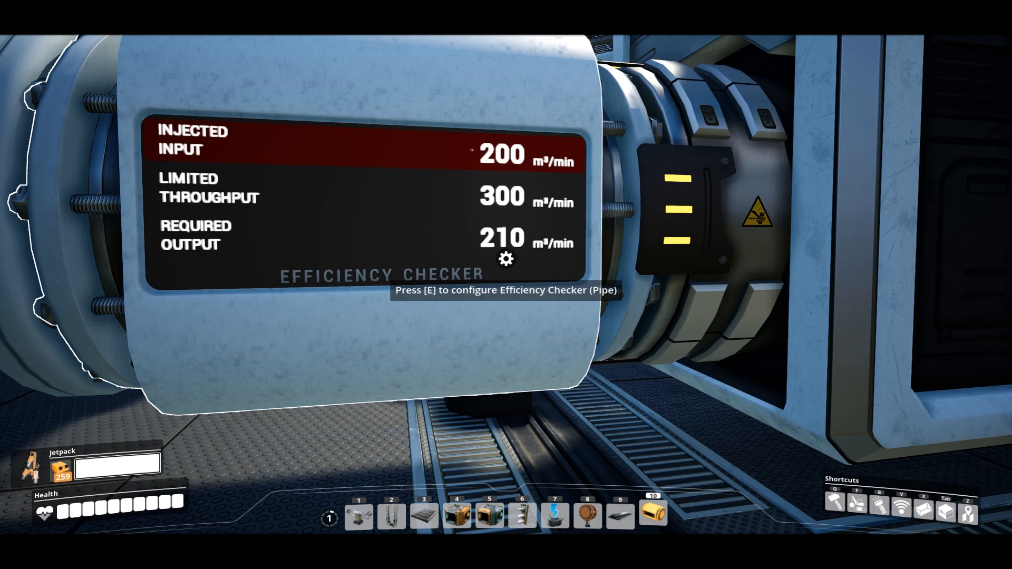
# Underclock the fuel generator to 50% clock speed, dropping its target to 75 MW
pyautogui.press('e')
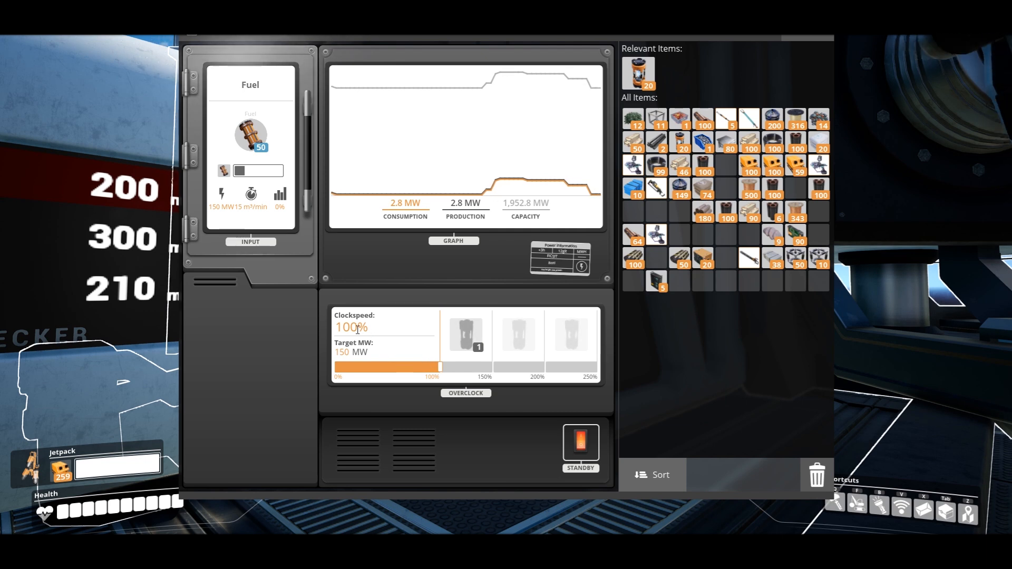
pyautogui.moveTo(439, 367); pyautogui.dragTo(384, 367)
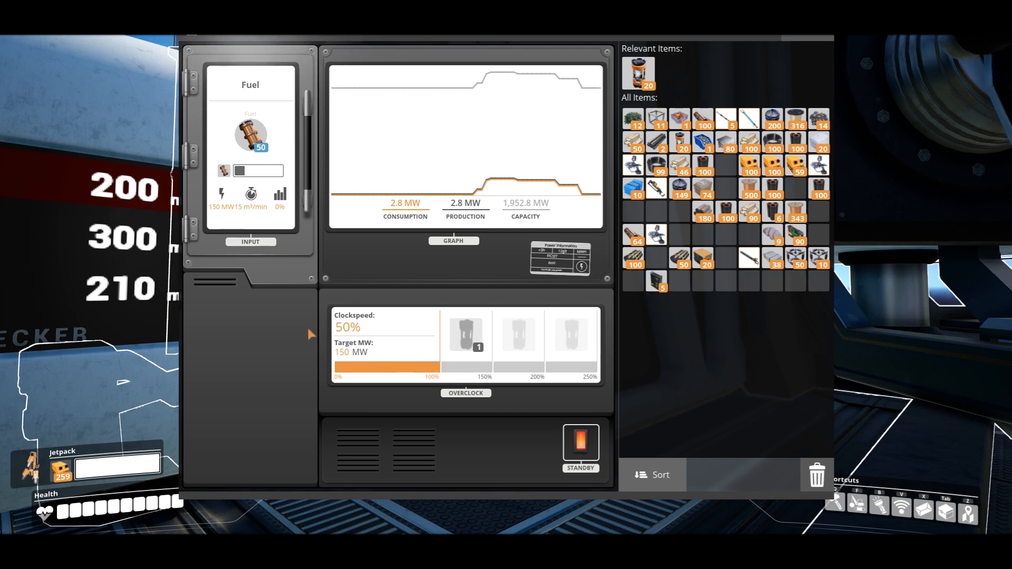
pyautogui.moveTo(429, 367); pyautogui.dragTo(387, 367)
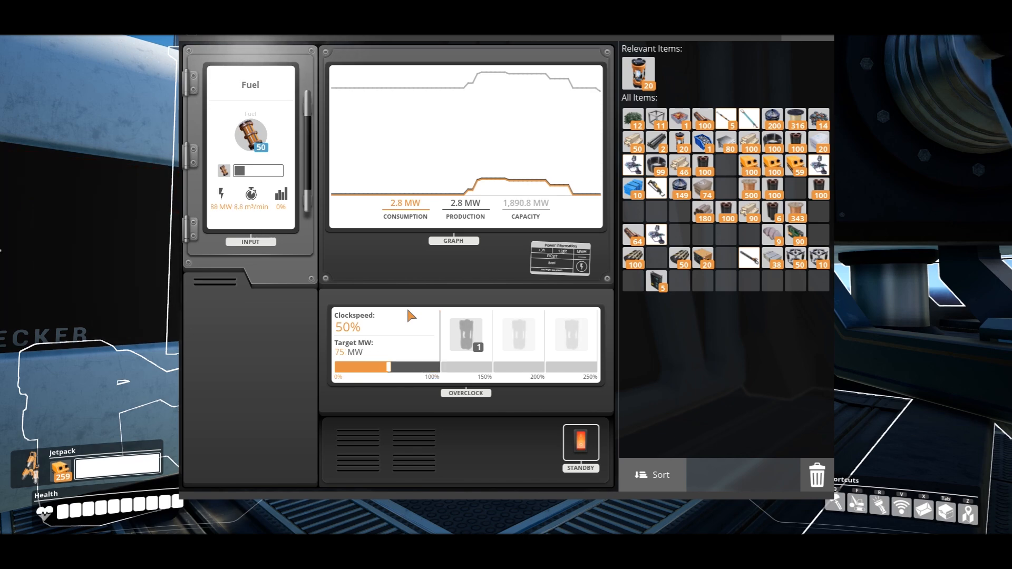
pyautogui.press('Escape')
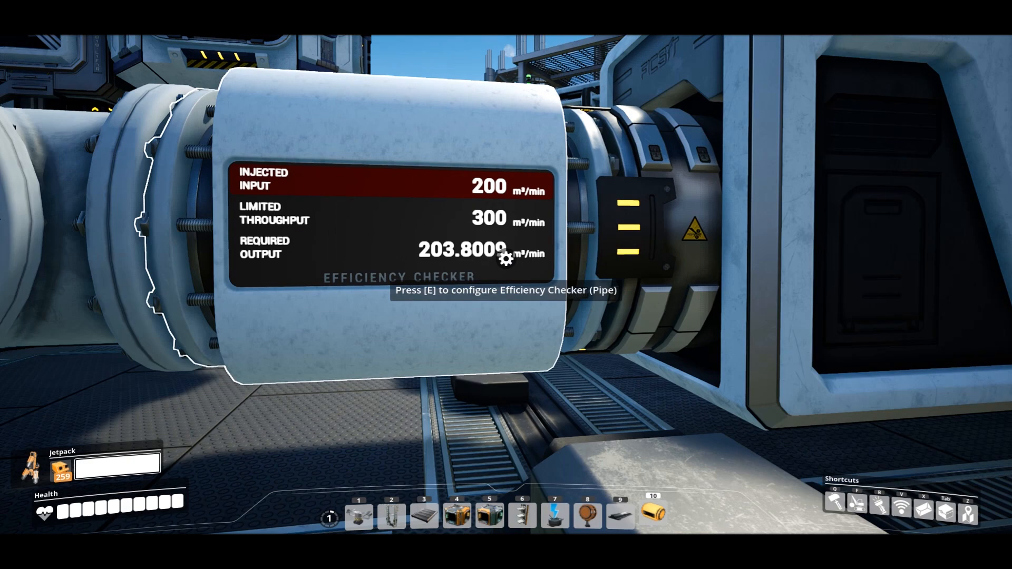
# Recalculate the pipe checker so required output reads about 199.8 m³/min
pyautogui.press('e')
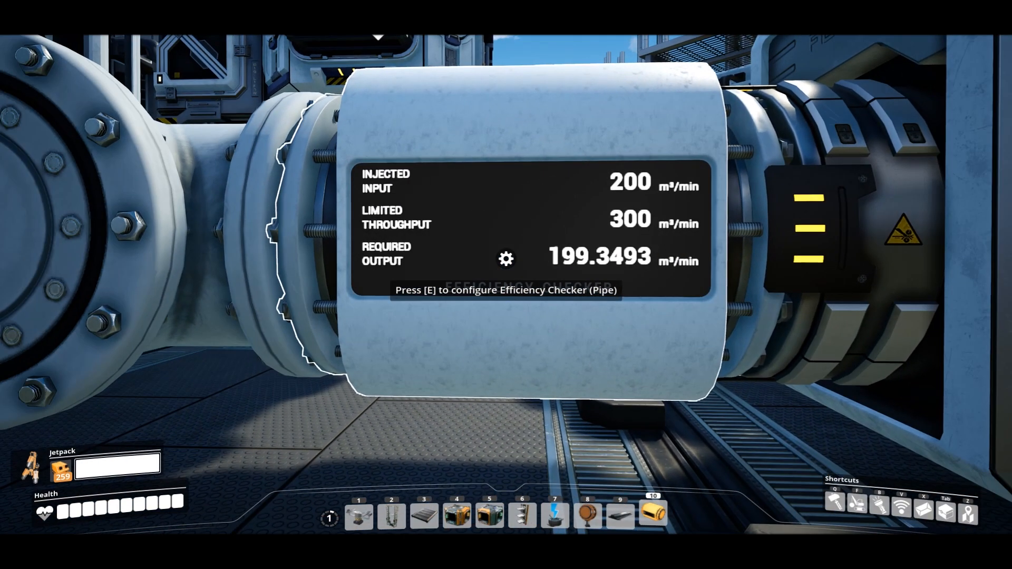
pyautogui.press('e')
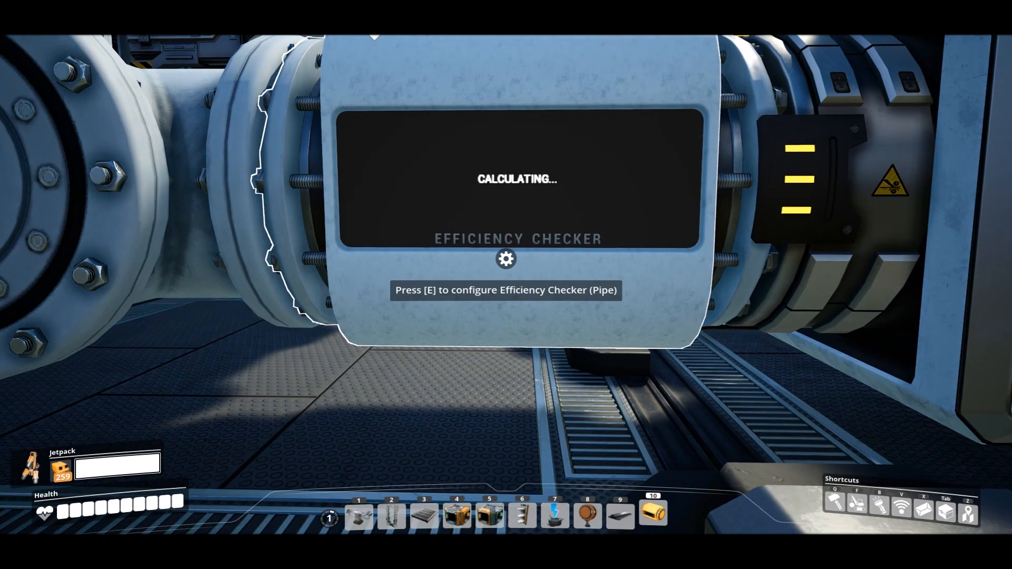
pyautogui.press('e')
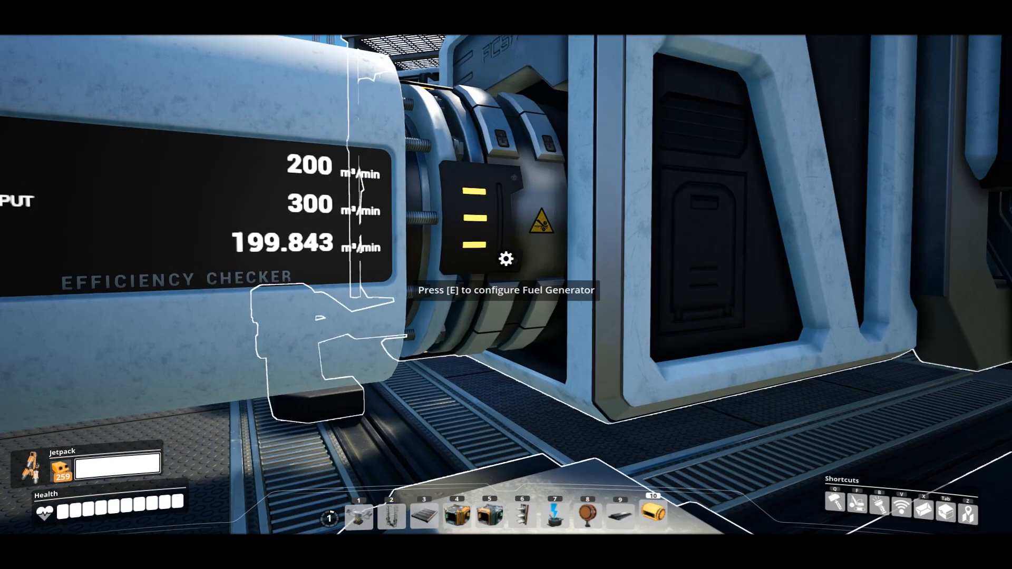
# Lower the fuel generator's clock speed further, to a 34.5 MW target
pyautogui.press('e')
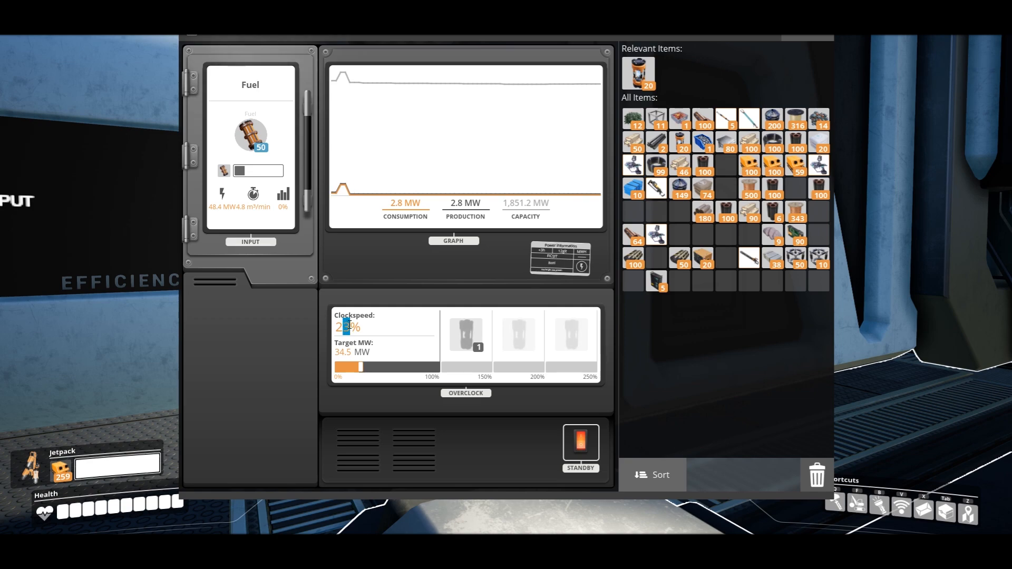
pyautogui.press('Escape')
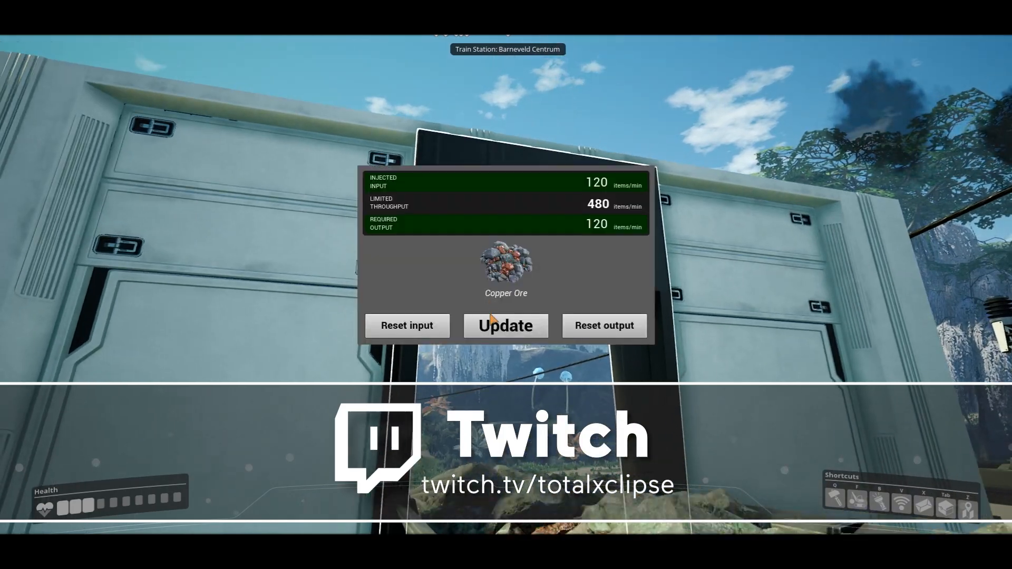
# Update the wall Efficiency Checker so its Copper Ore readings recalculate
pyautogui.click(505, 325)
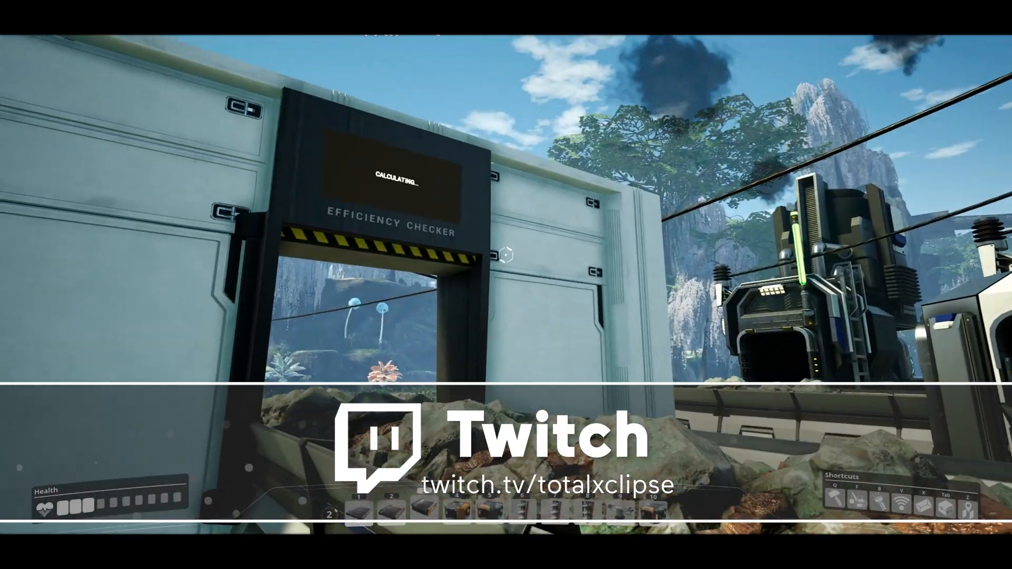